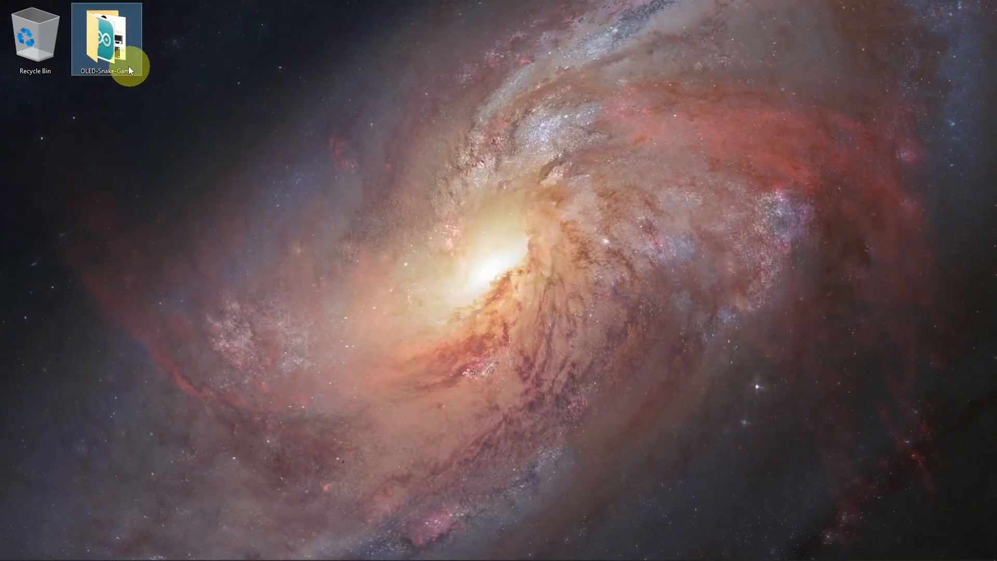
- Open the OLED-Snake-Game project folder from the desktop
{"action": "double_click", "coordinate": [107, 38]}
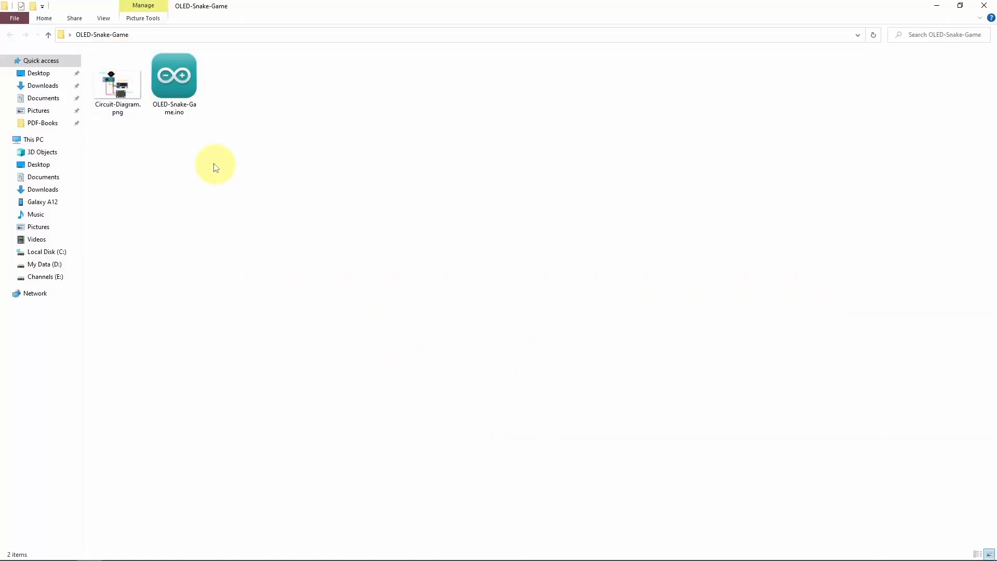
{"action": "double_click", "coordinate": [117, 76]}
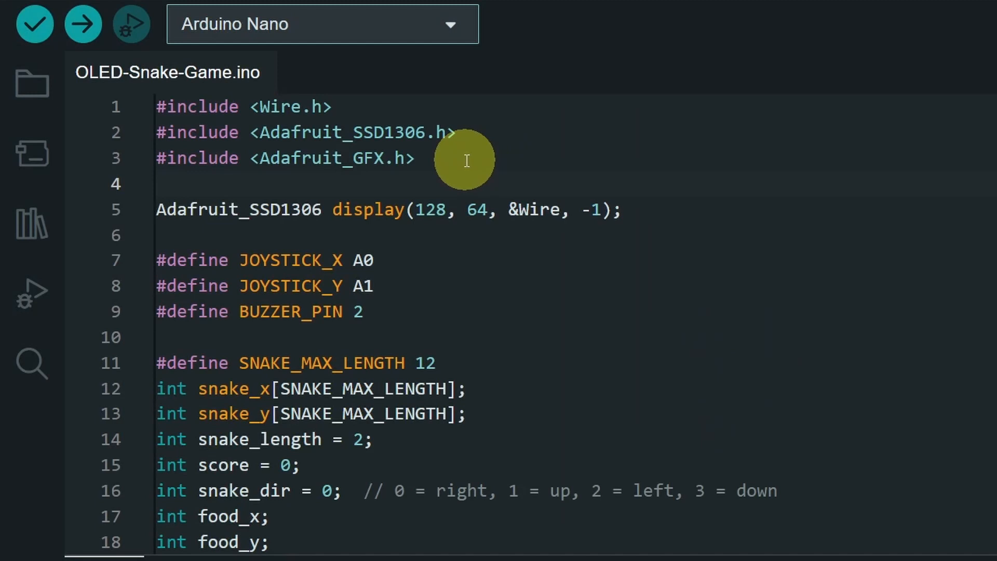
{"action": "double_click", "coordinate": [210, 107]}
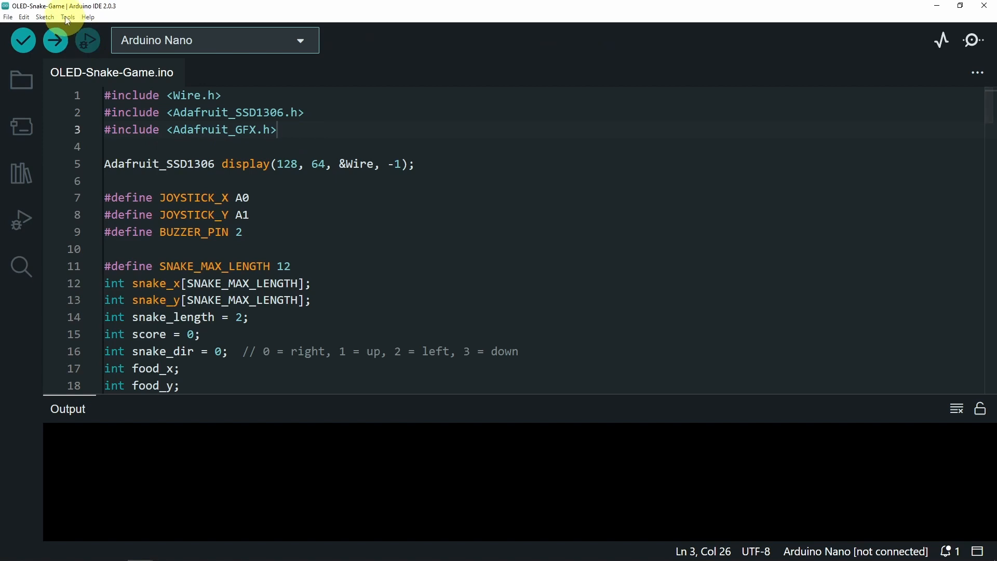
{"action": "left_click", "coordinate": [20, 173]}
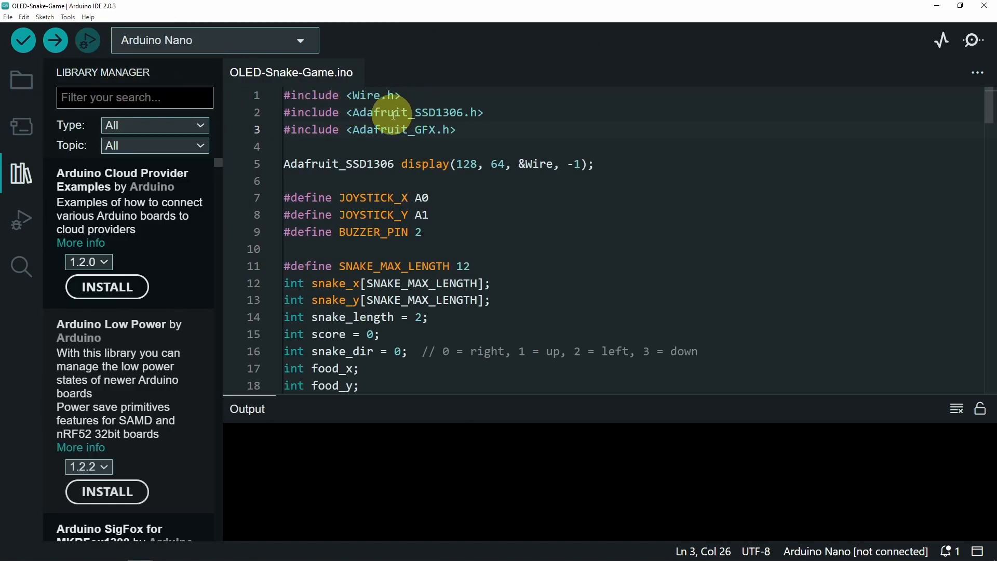
{"action": "type", "text": "ssd1306"}
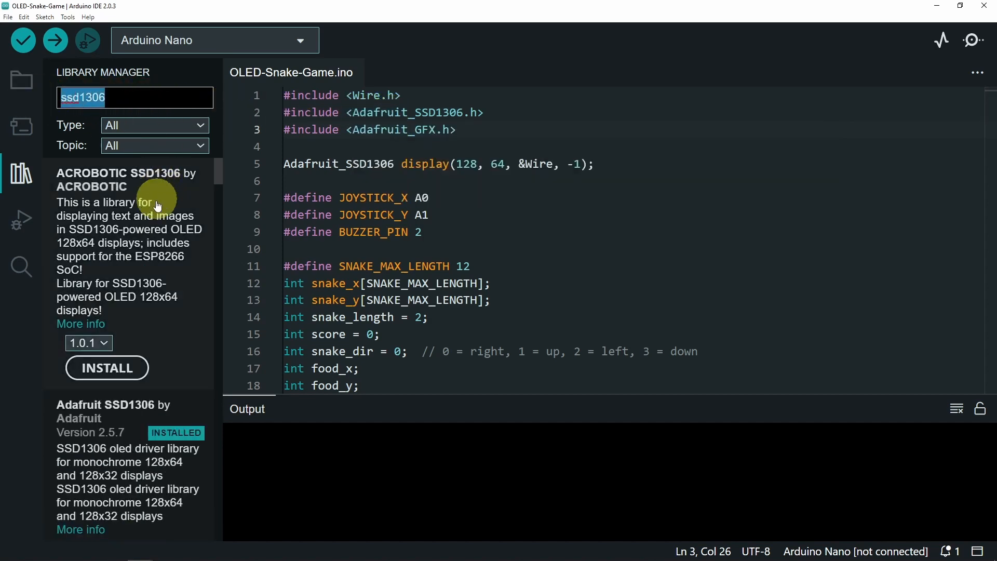
{"action": "scroll", "scroll_direction": "down", "scroll_amount": 3}
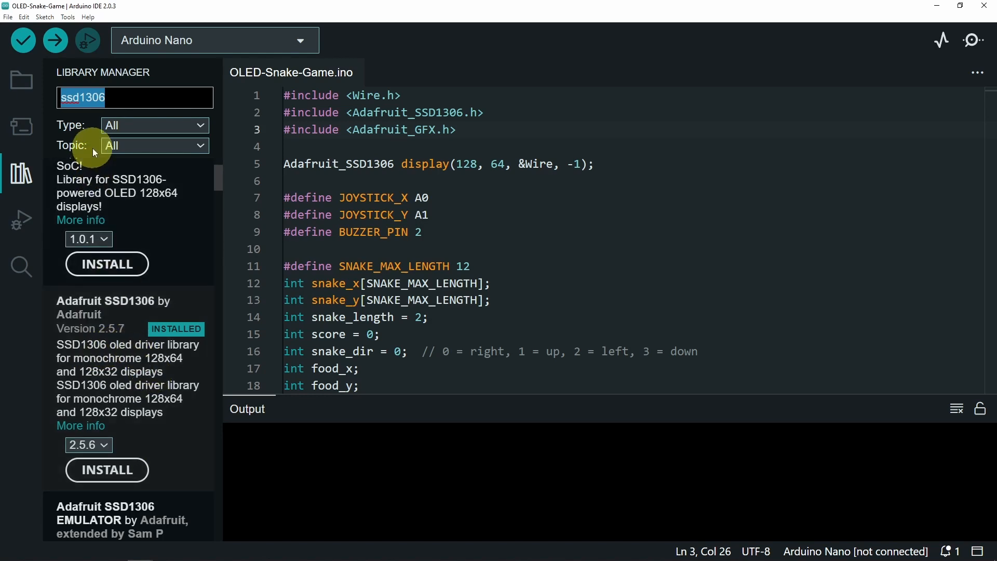
{"action": "type", "text": "gfx"}
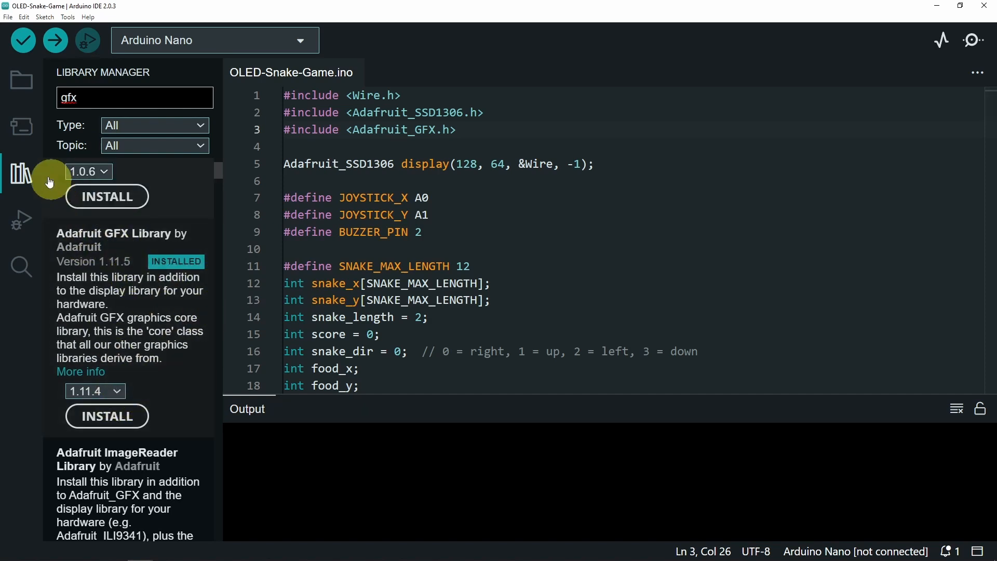
{"action": "left_click", "coordinate": [21, 174]}
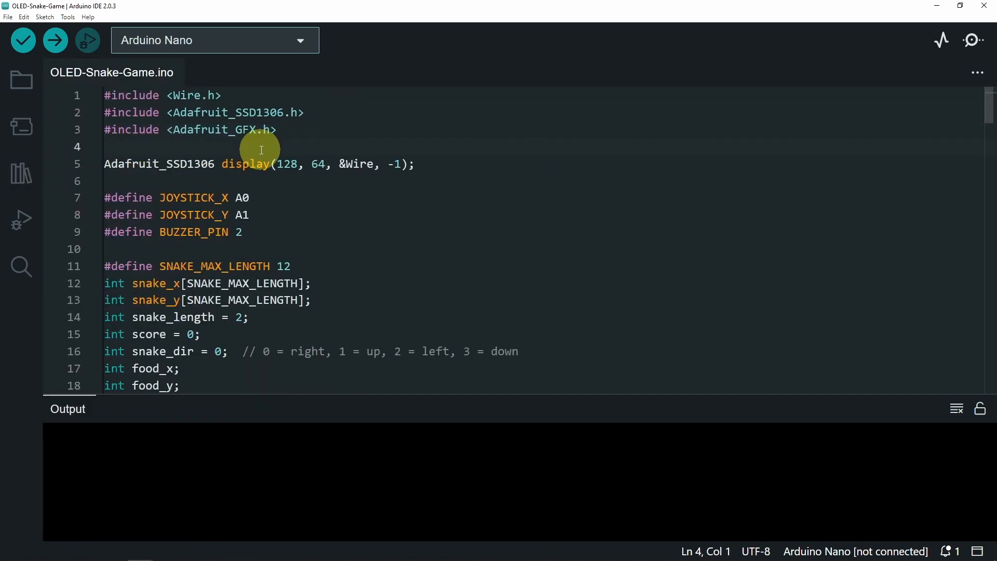
{"action": "mouse_move", "coordinate": [245, 177]}
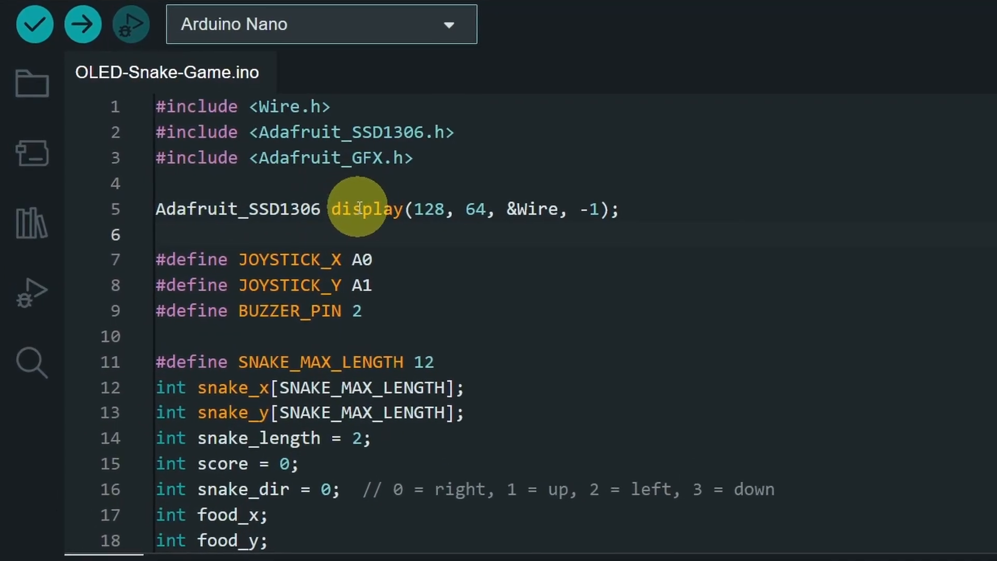
{"action": "double_click", "coordinate": [368, 209]}
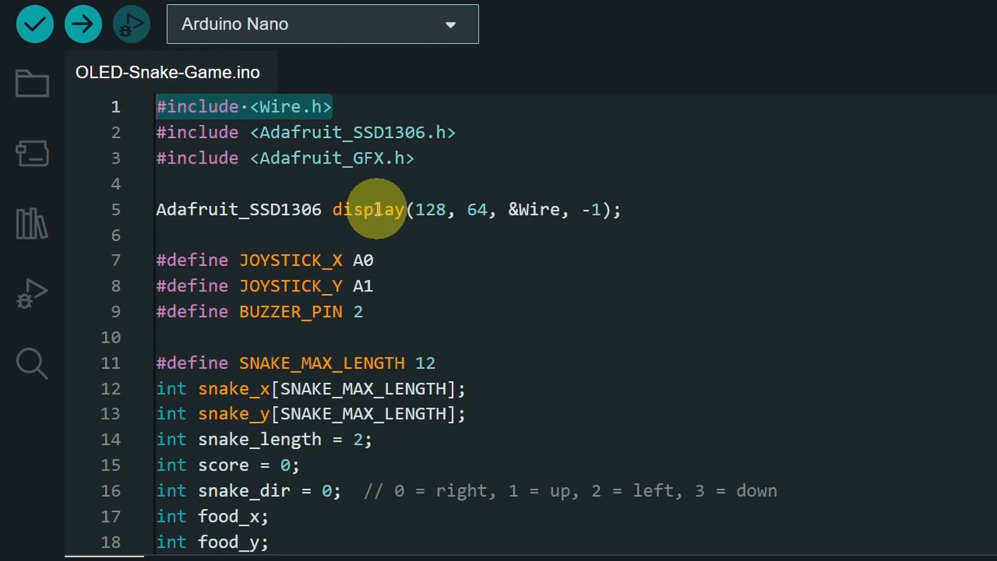
{"action": "mouse_move", "coordinate": [534, 209]}
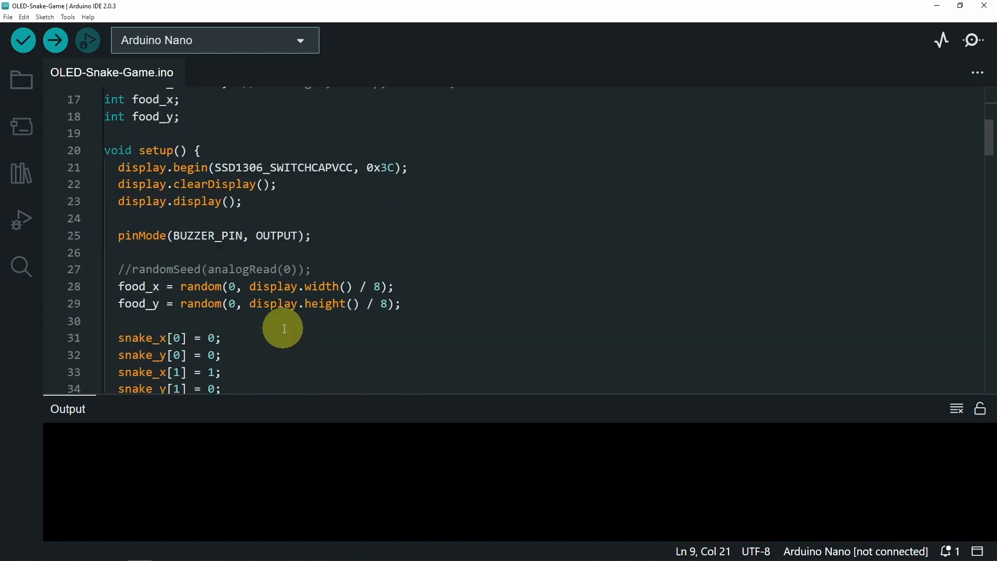
{"action": "scroll", "scroll_direction": "down", "scroll_amount": 3}
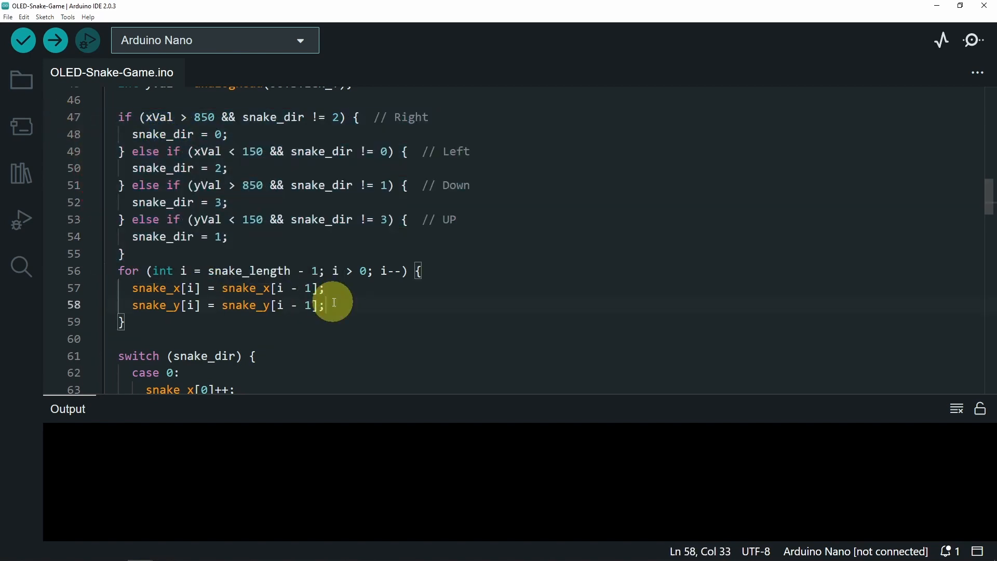
{"action": "scroll", "scroll_direction": "down", "scroll_amount": 3}
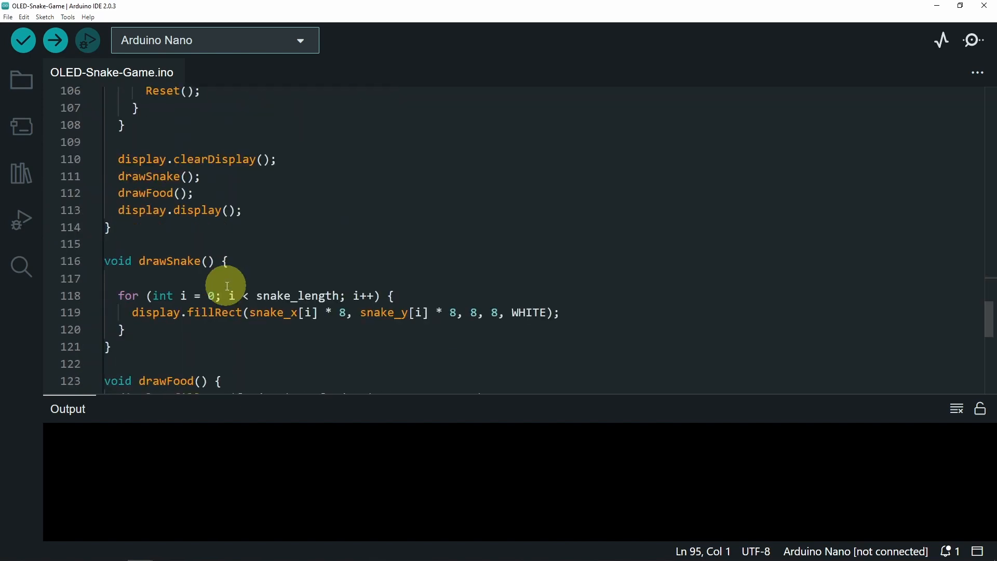
{"action": "left_click", "coordinate": [161, 262]}
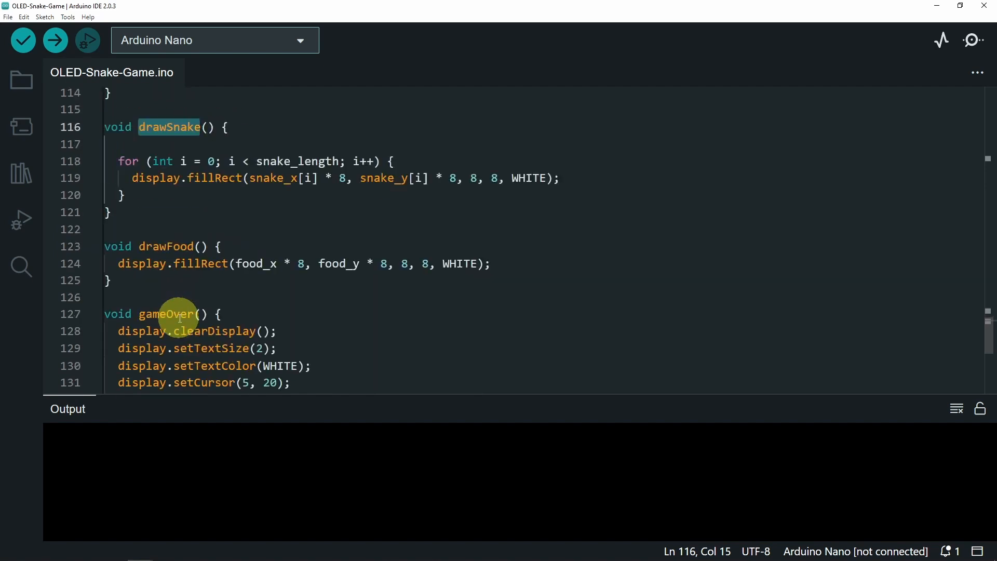
{"action": "scroll", "scroll_direction": "down", "scroll_amount": 3}
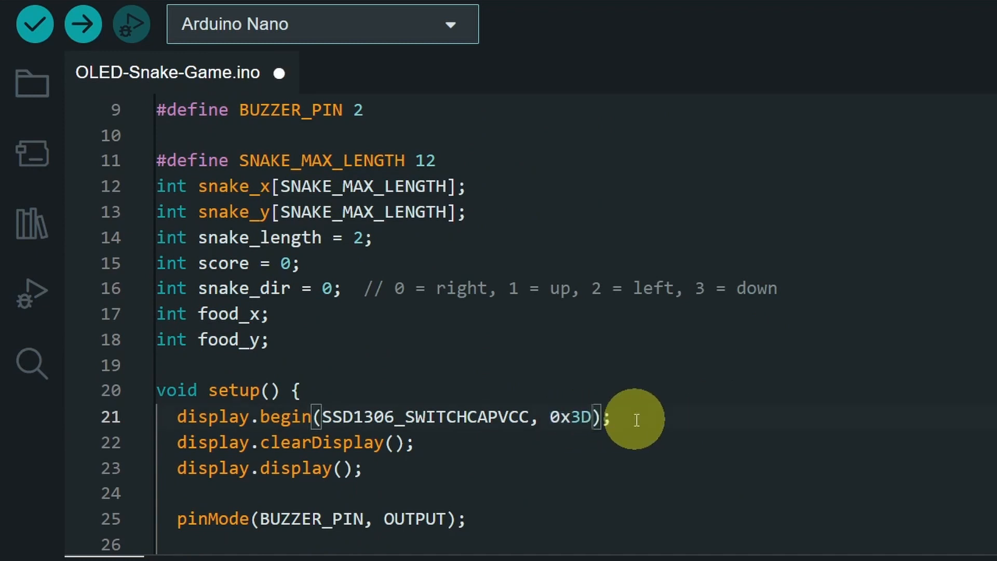
- Save the sketch with the display address changed to 0x3D
{"action": "key", "text": "backspace"}
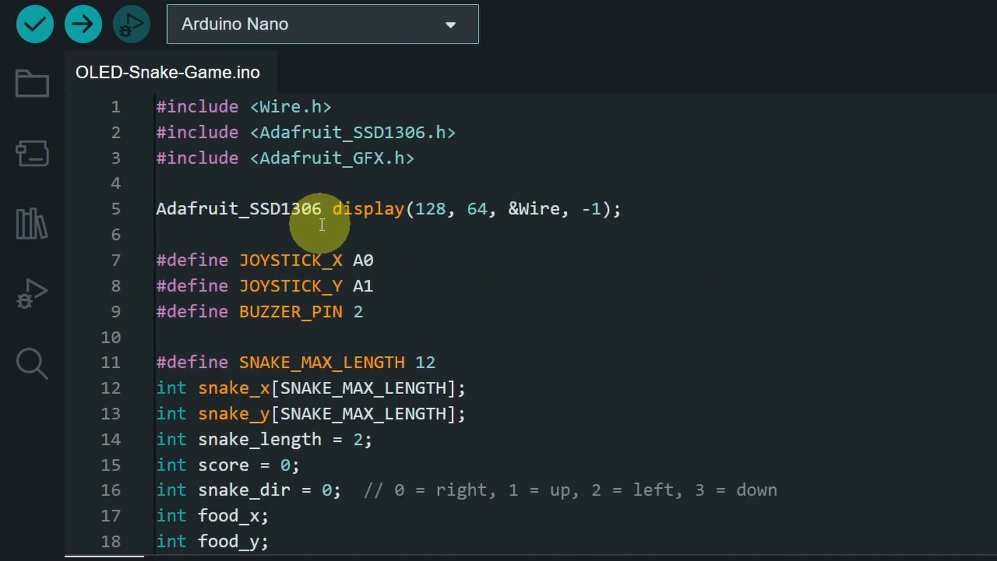
- Select the Arduino Nano on COM11 and upload the snake game sketch
{"action": "left_click", "coordinate": [320, 23]}
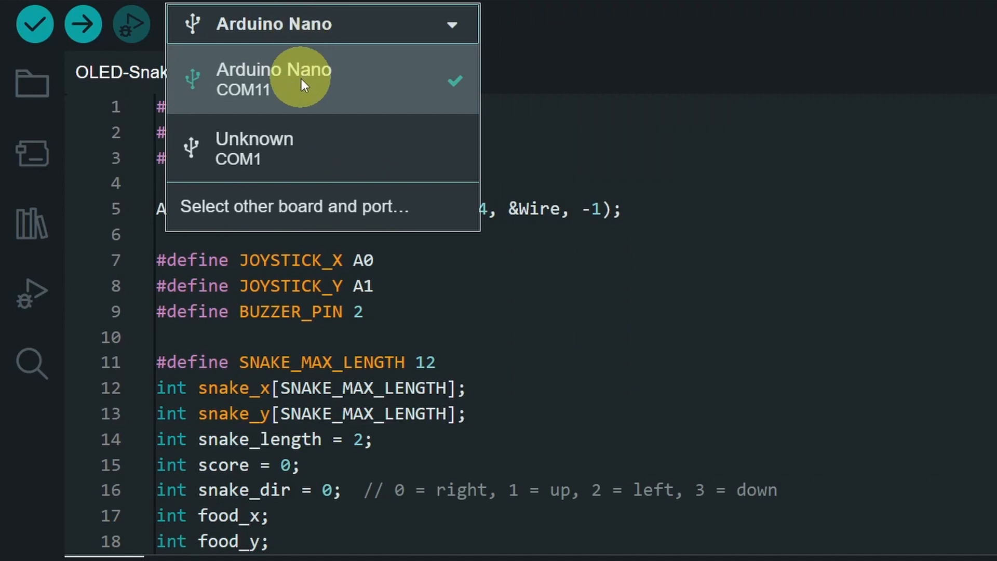
{"action": "left_click", "coordinate": [273, 80]}
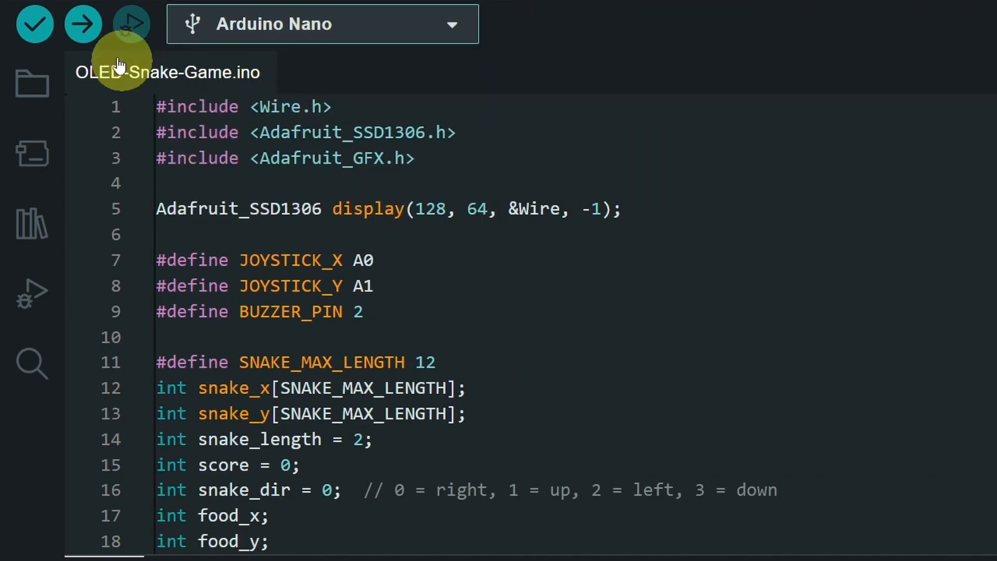
{"action": "left_click", "coordinate": [81, 24]}
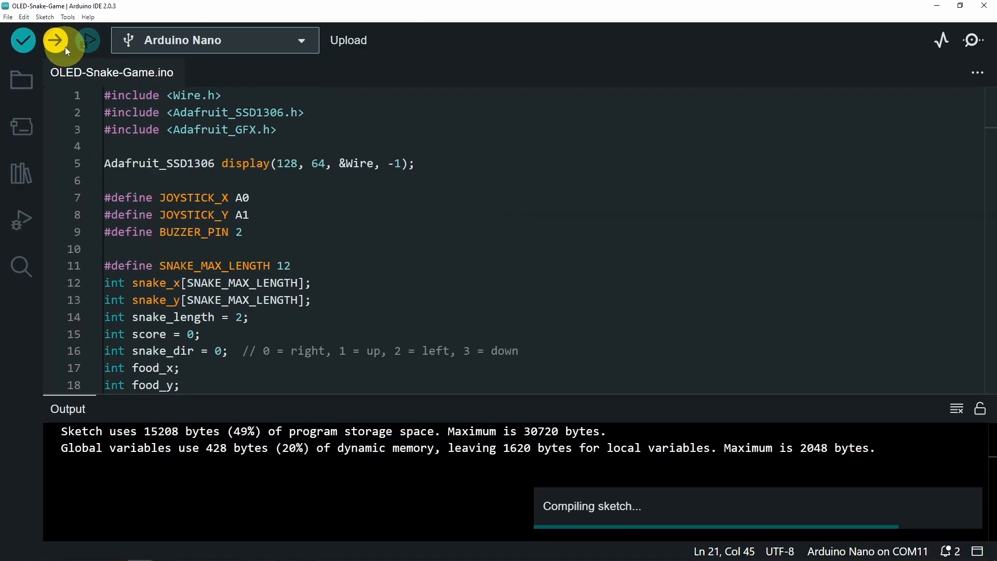